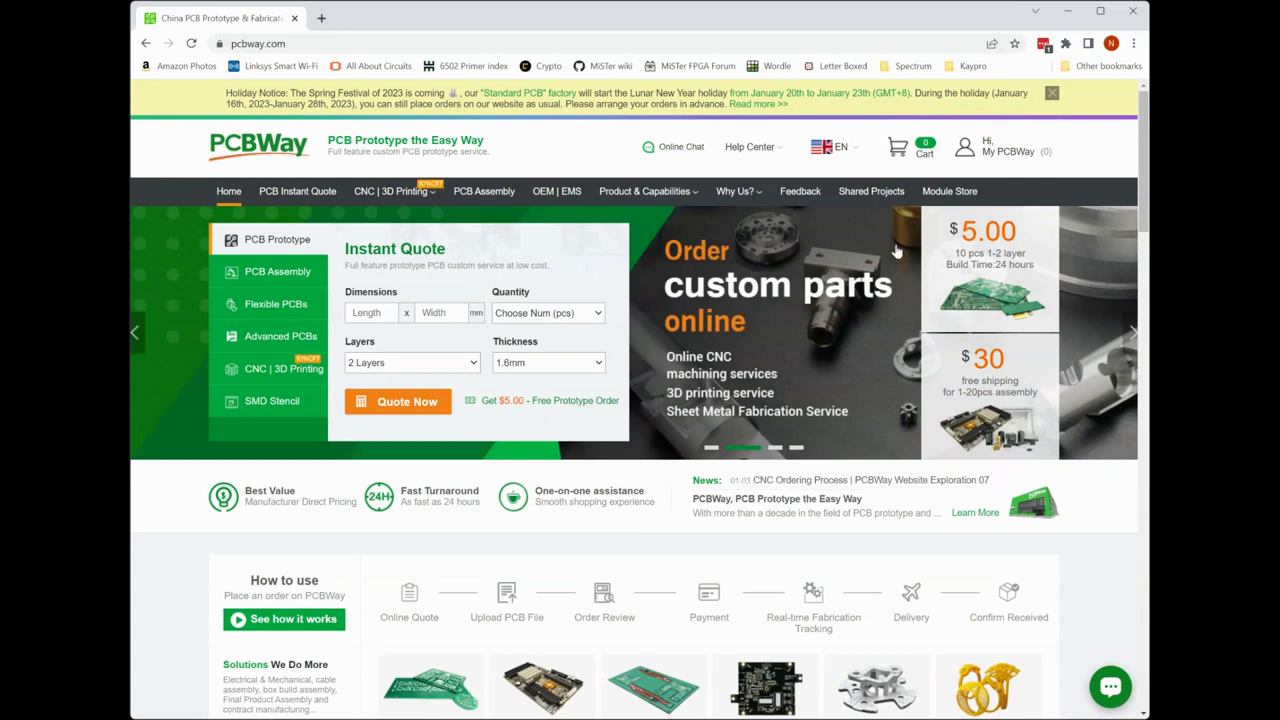
mouse_move(872, 192)
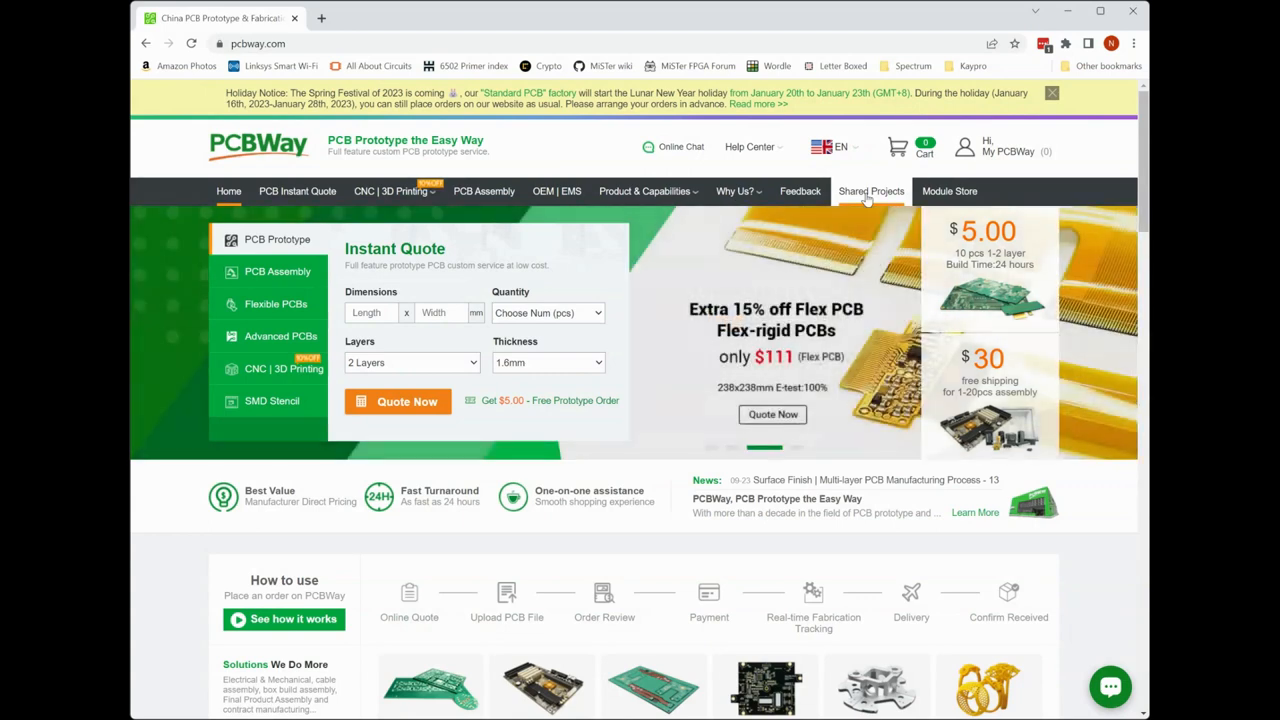
Step: Search the community shared projects for 'adlib' to list the Reproduction AdLib Sound Card project
click(872, 192)
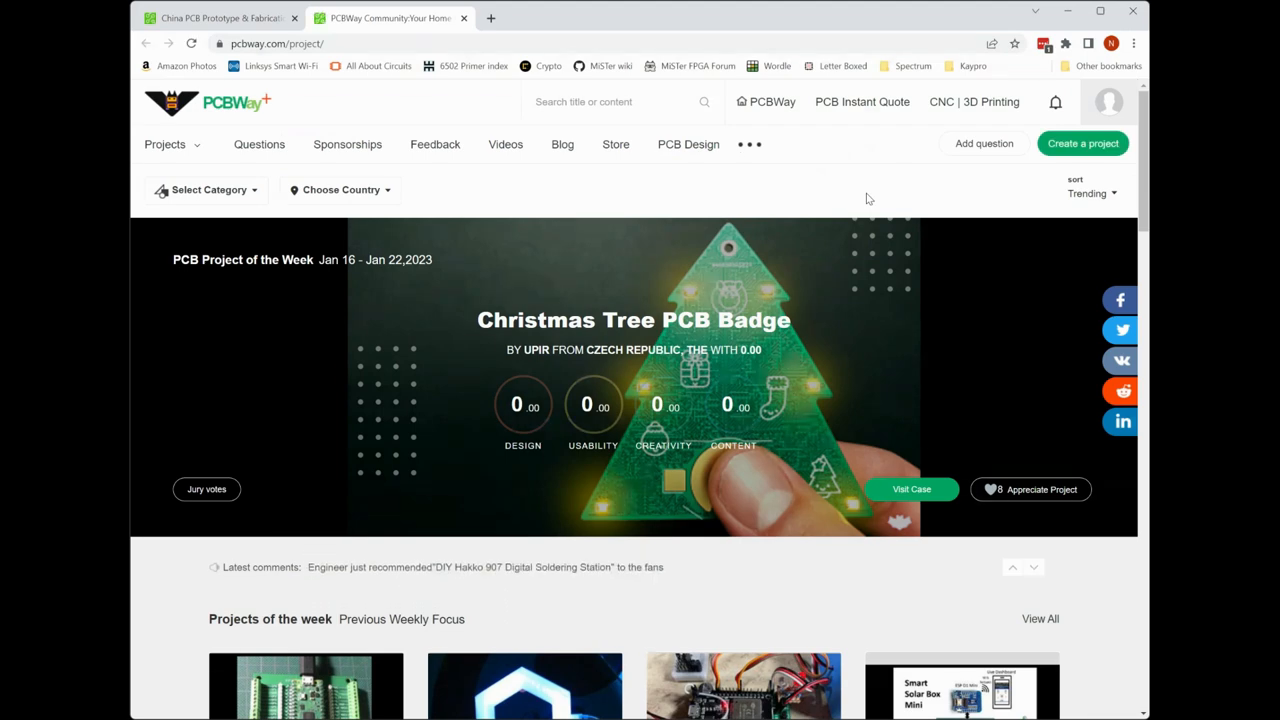
click(748, 144)
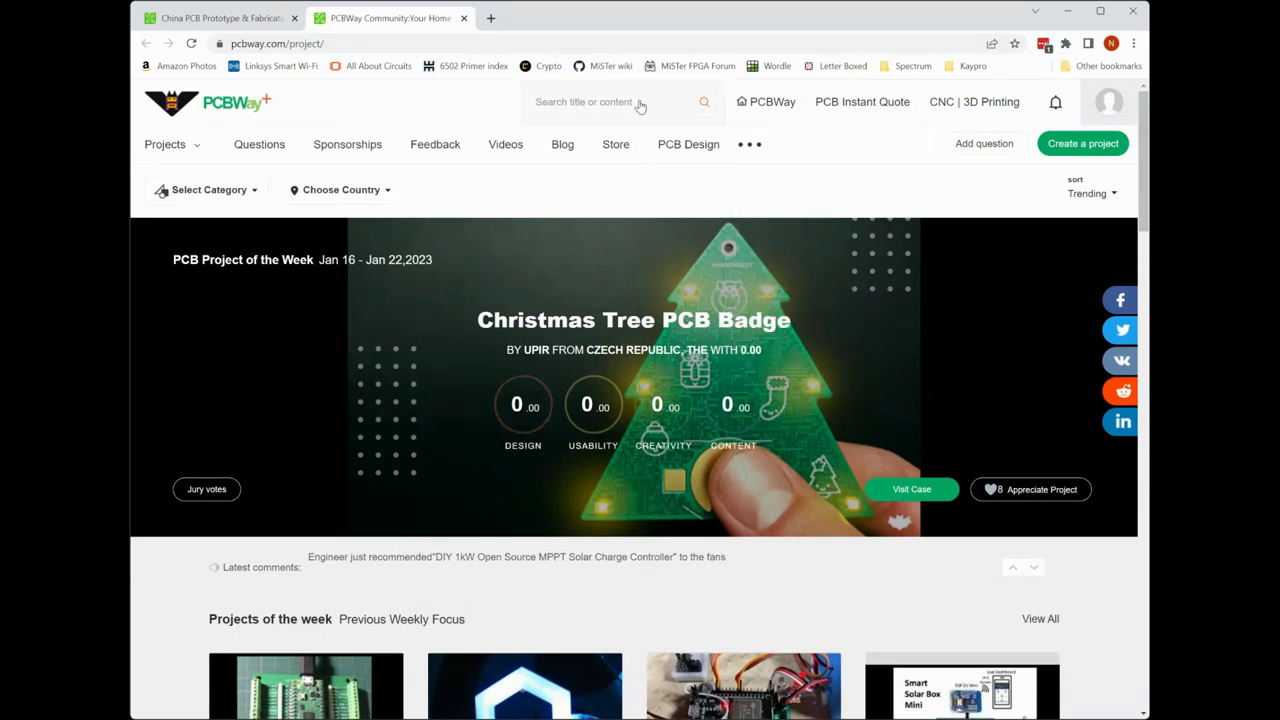
click(590, 100)
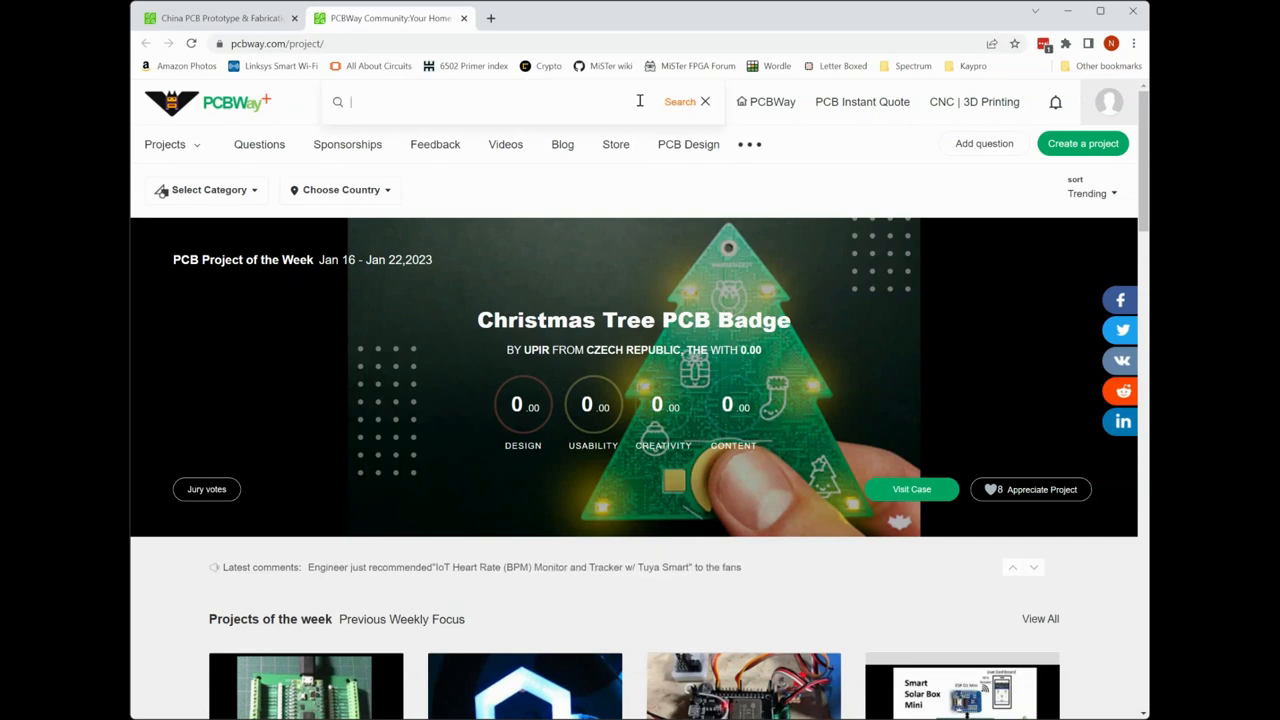
text(adil)
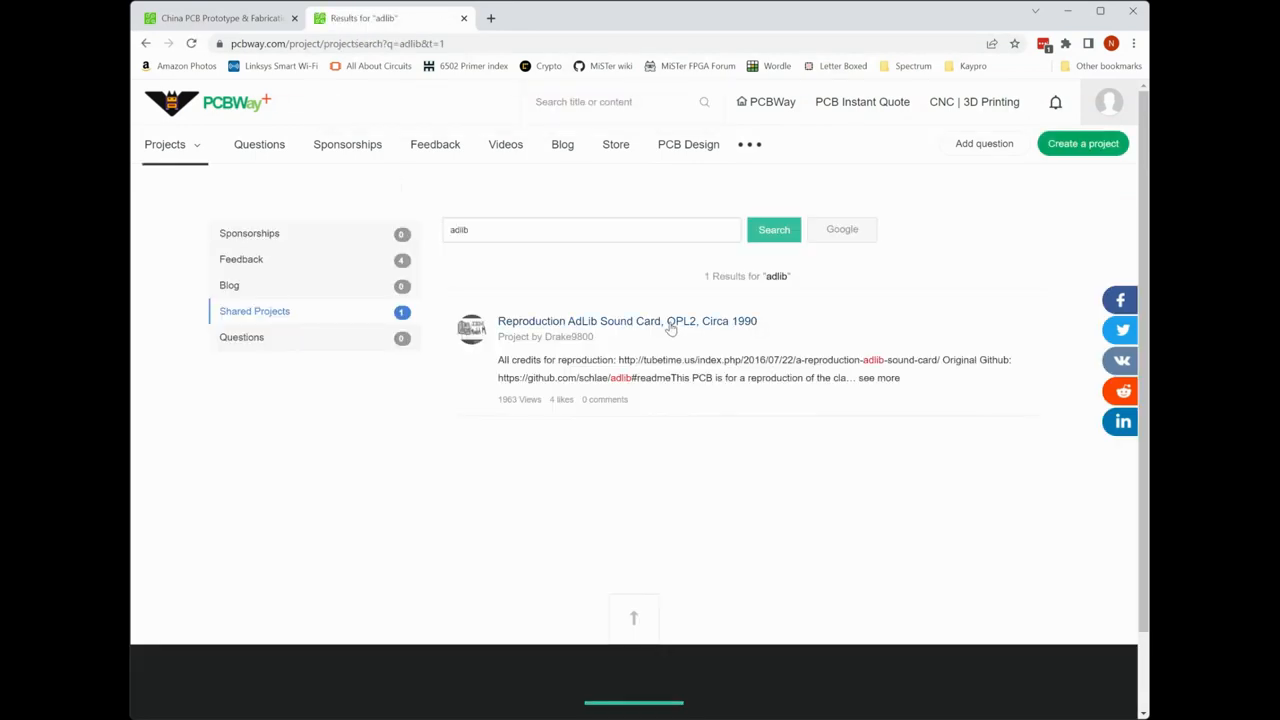
Step: Review the Reproduction AdLib Sound Card project description and select its Mouser Cart parts link
click(628, 320)
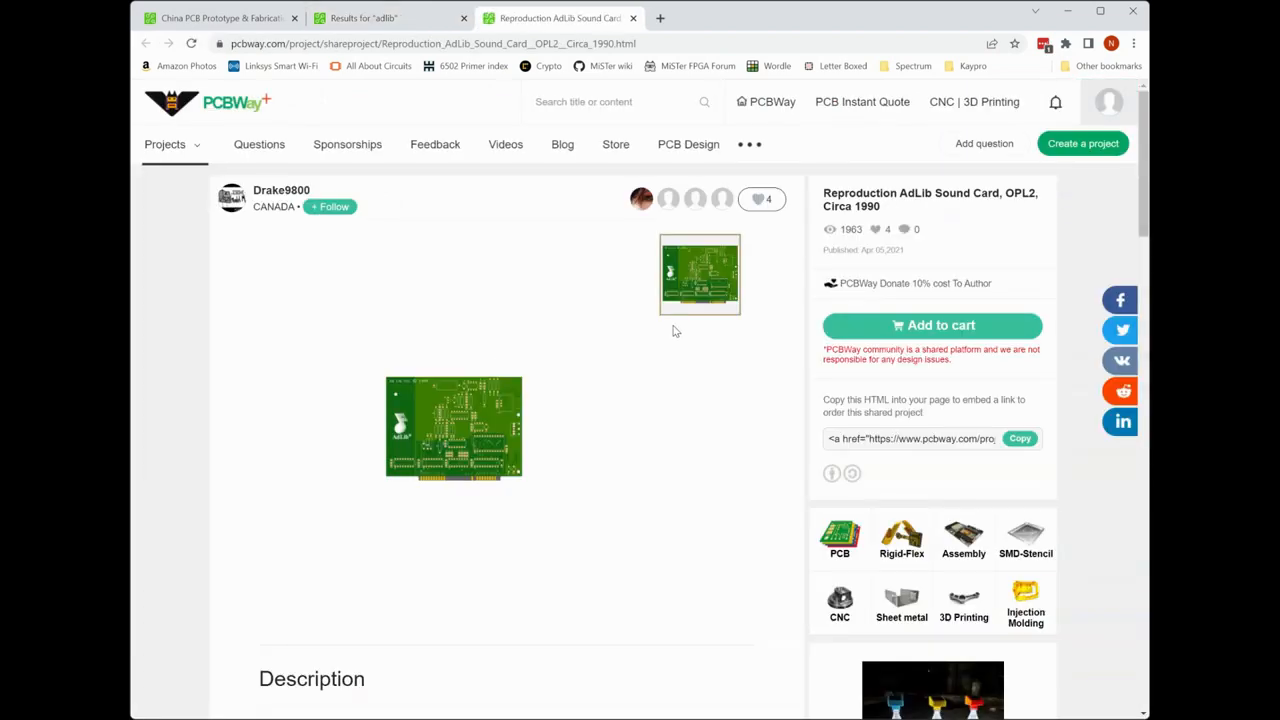
scroll(down, 3)
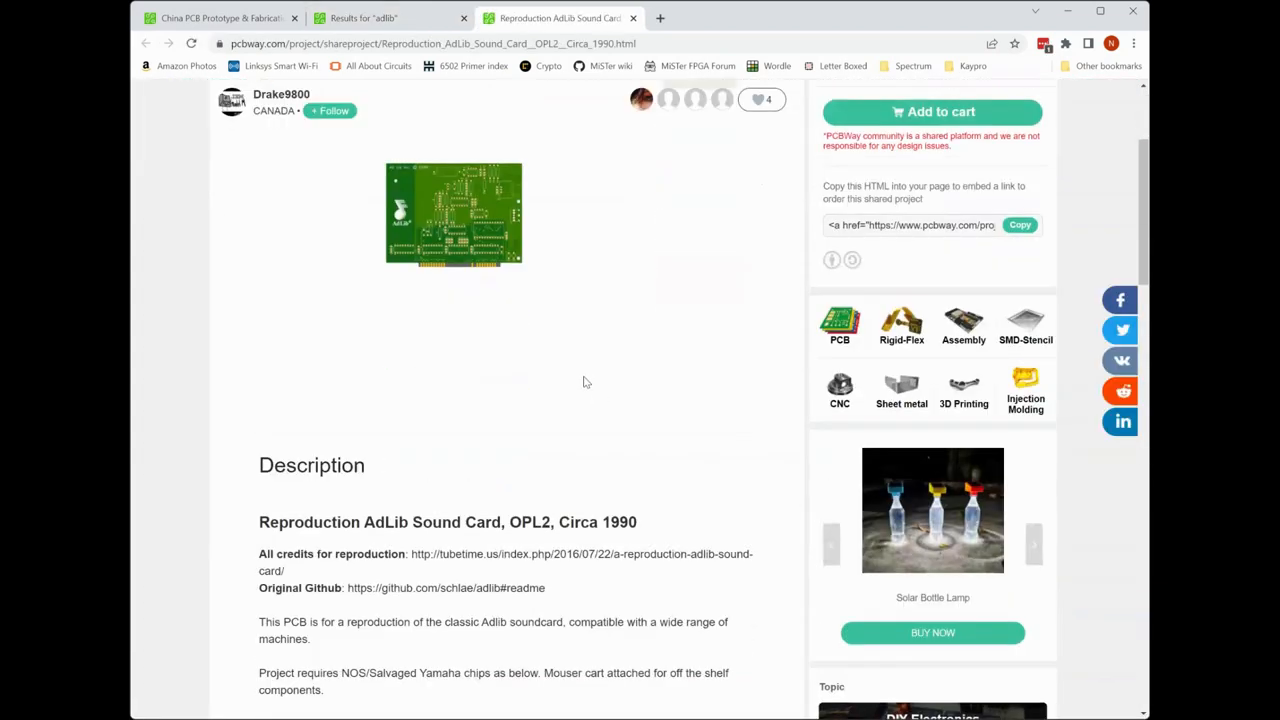
scroll(down, 3)
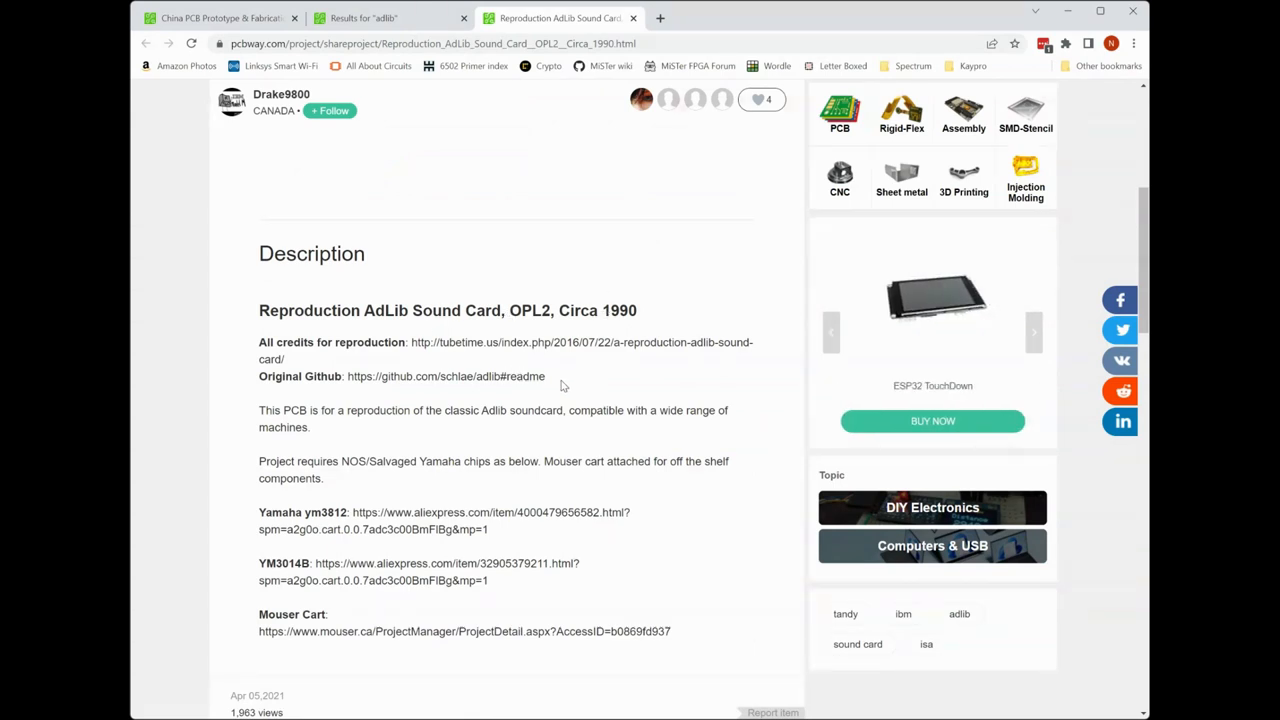
mouse_move(560, 380)
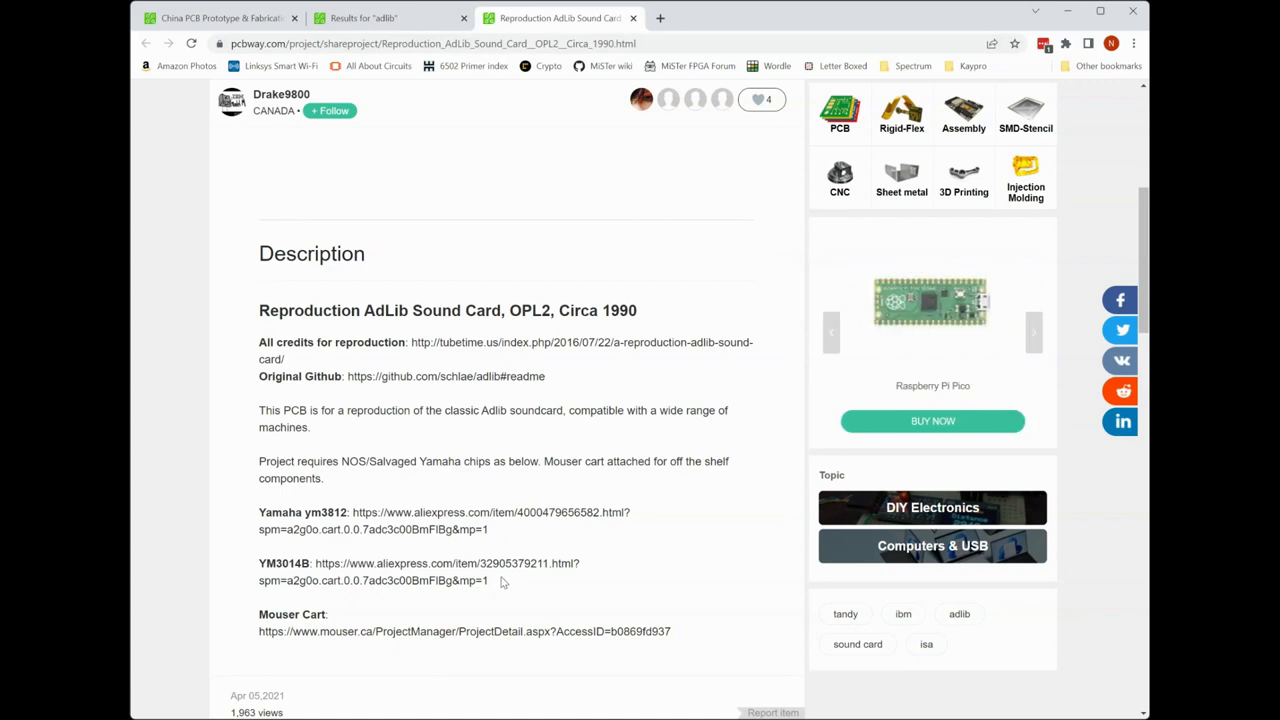
drag(260, 512, 488, 580)
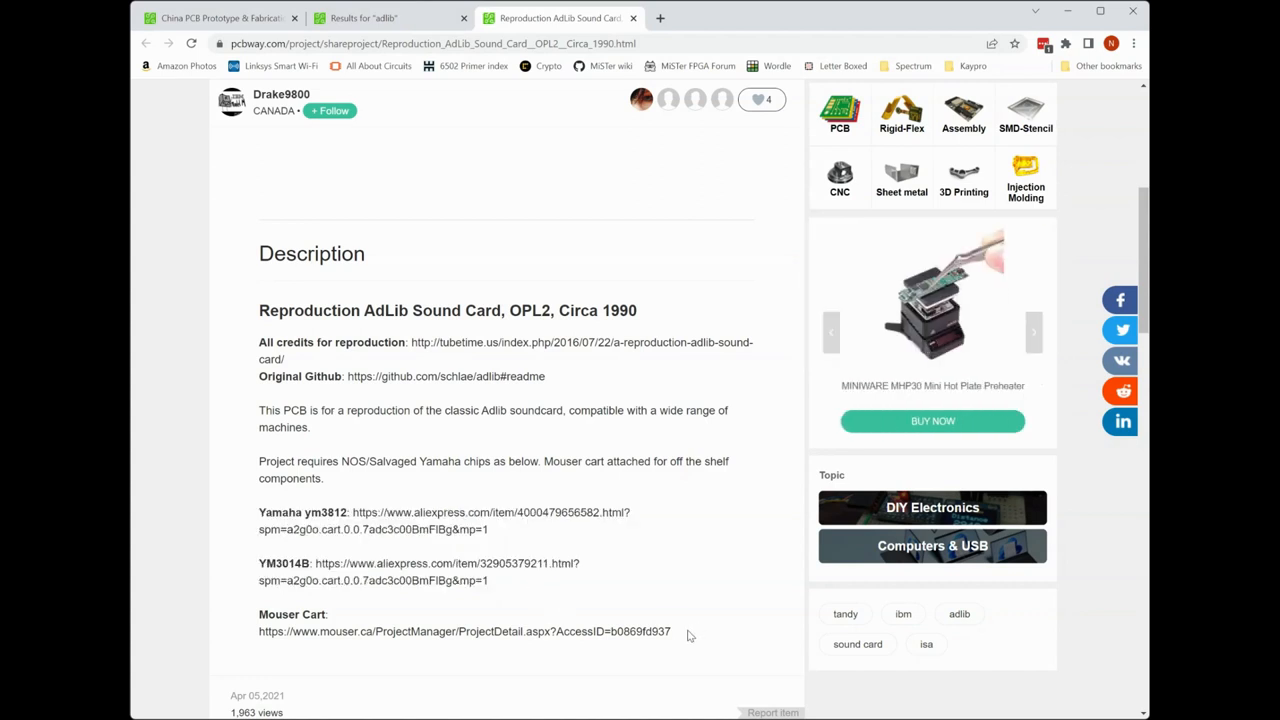
drag(258, 632, 672, 632)
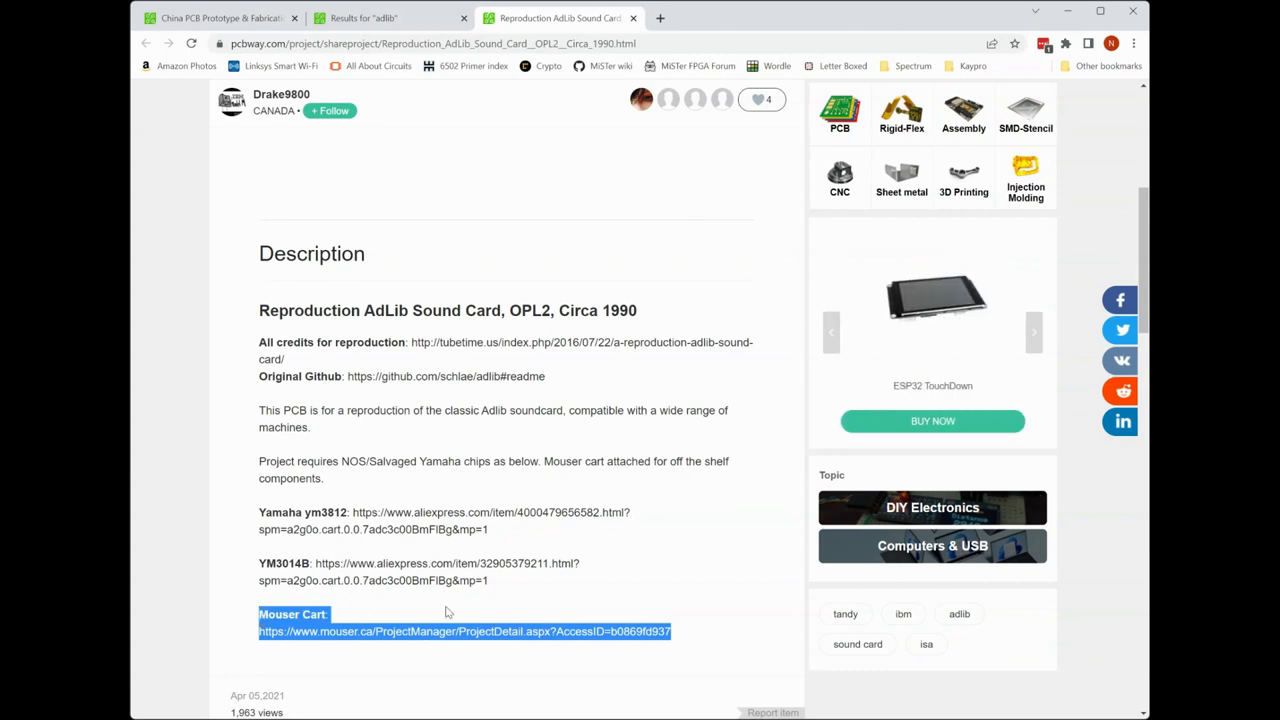
mouse_move(532, 600)
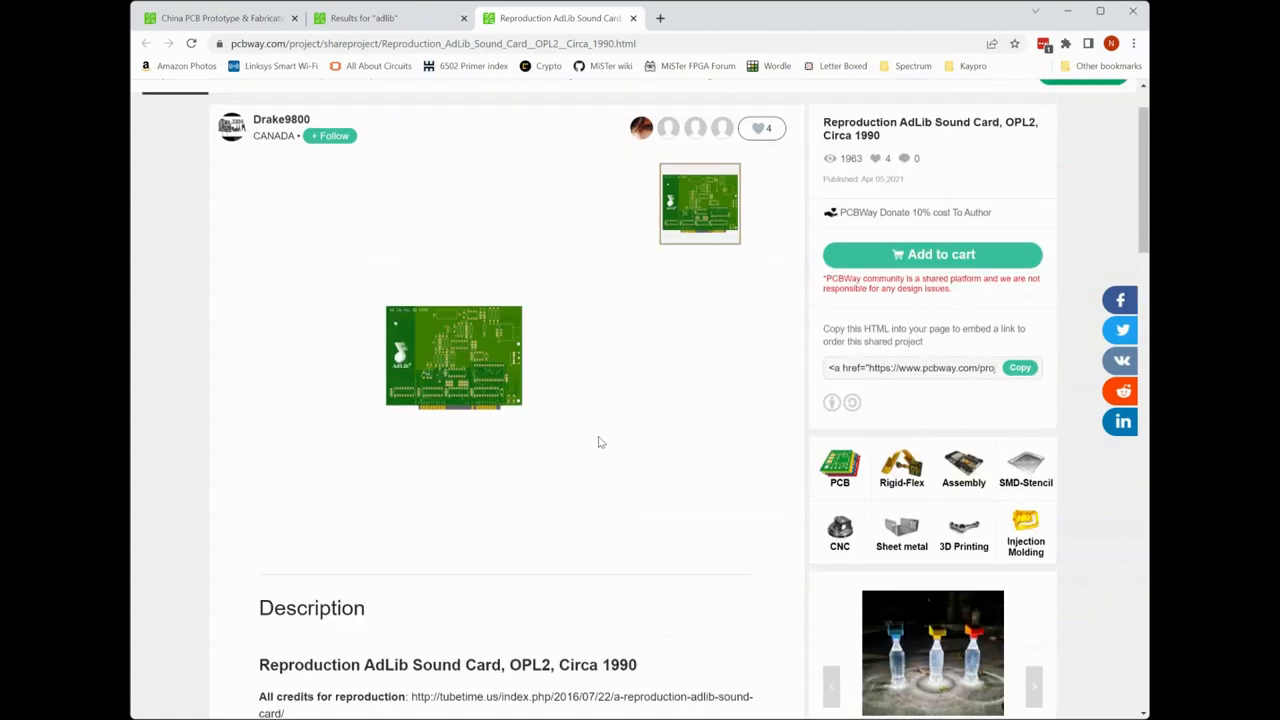
click(932, 254)
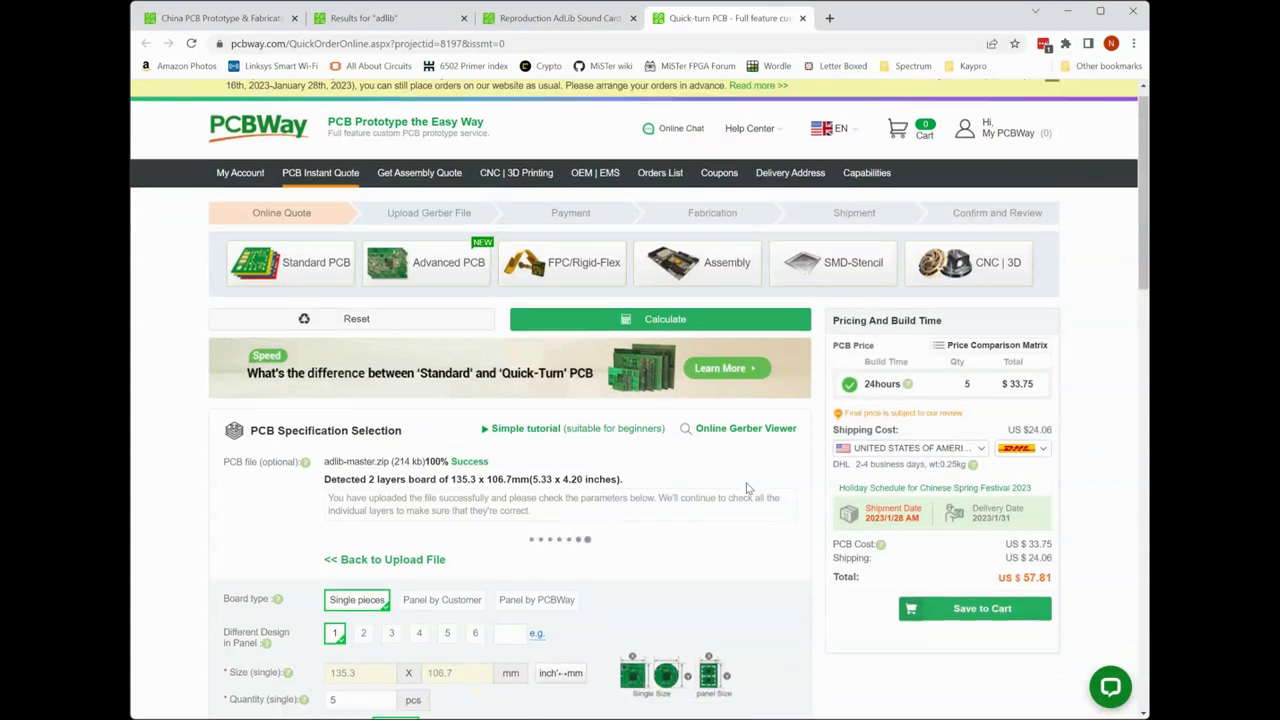
scroll(down, 3)
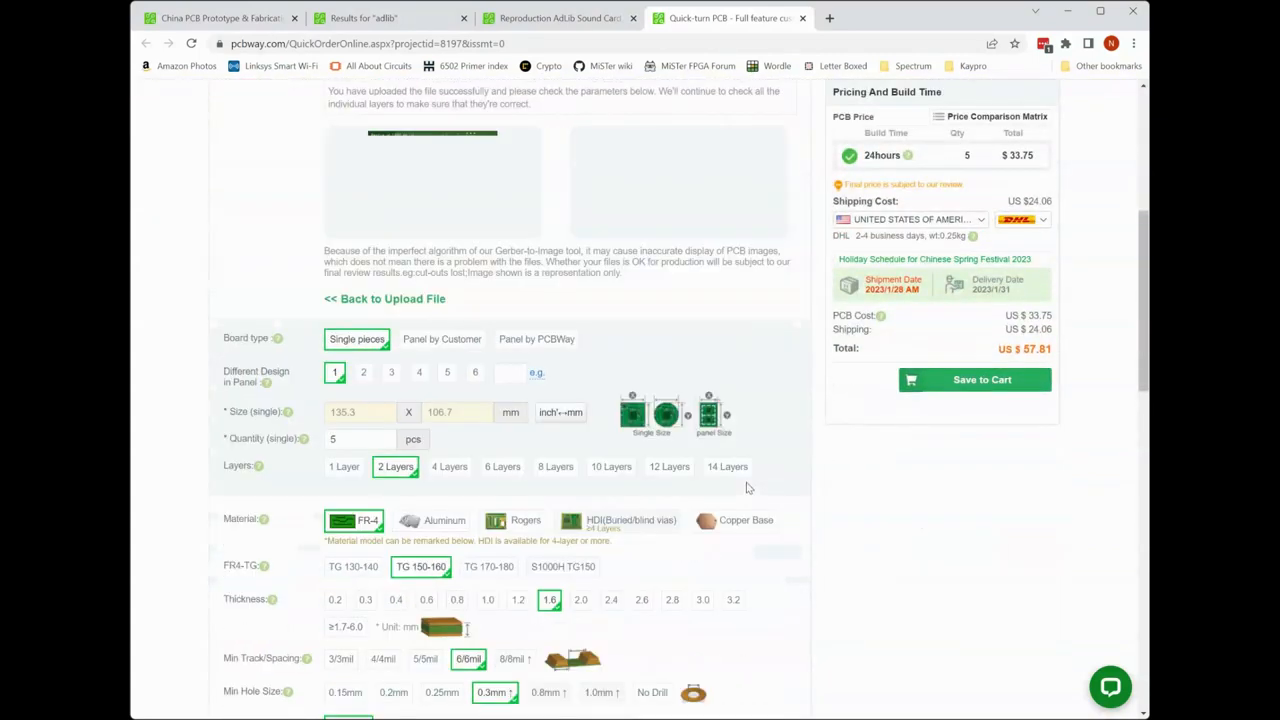
scroll(down, 3)
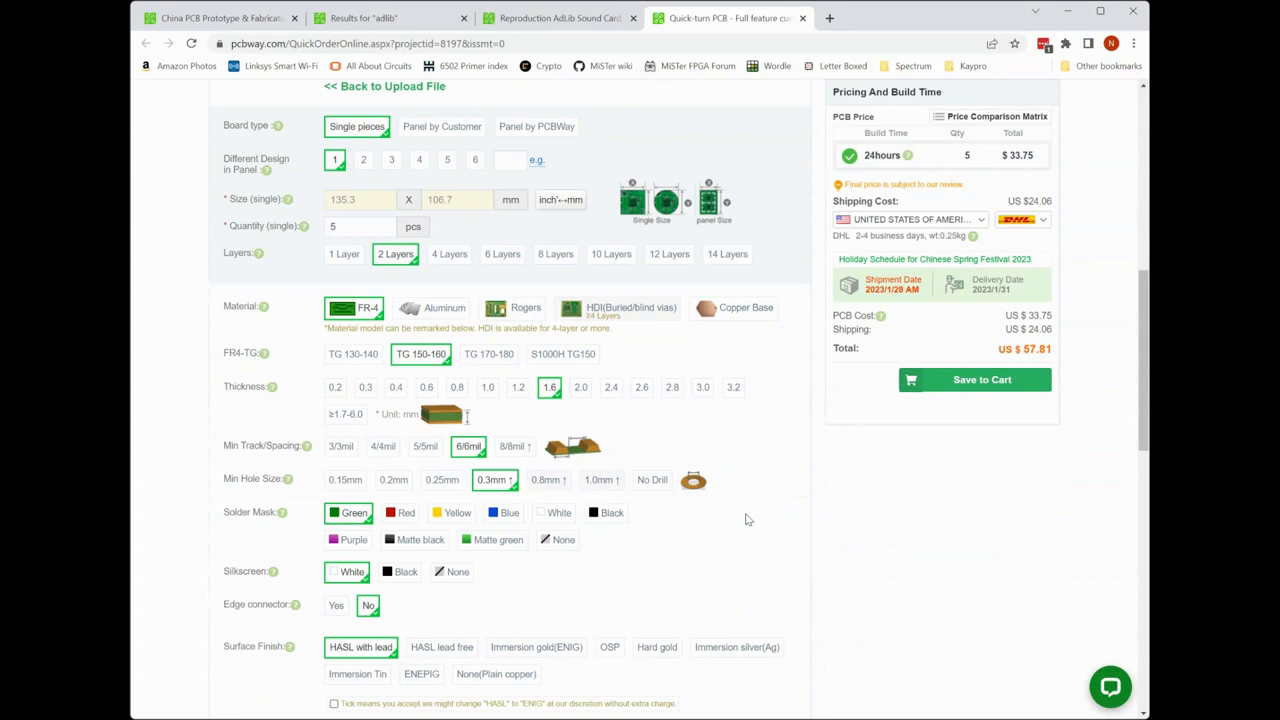
click(502, 512)
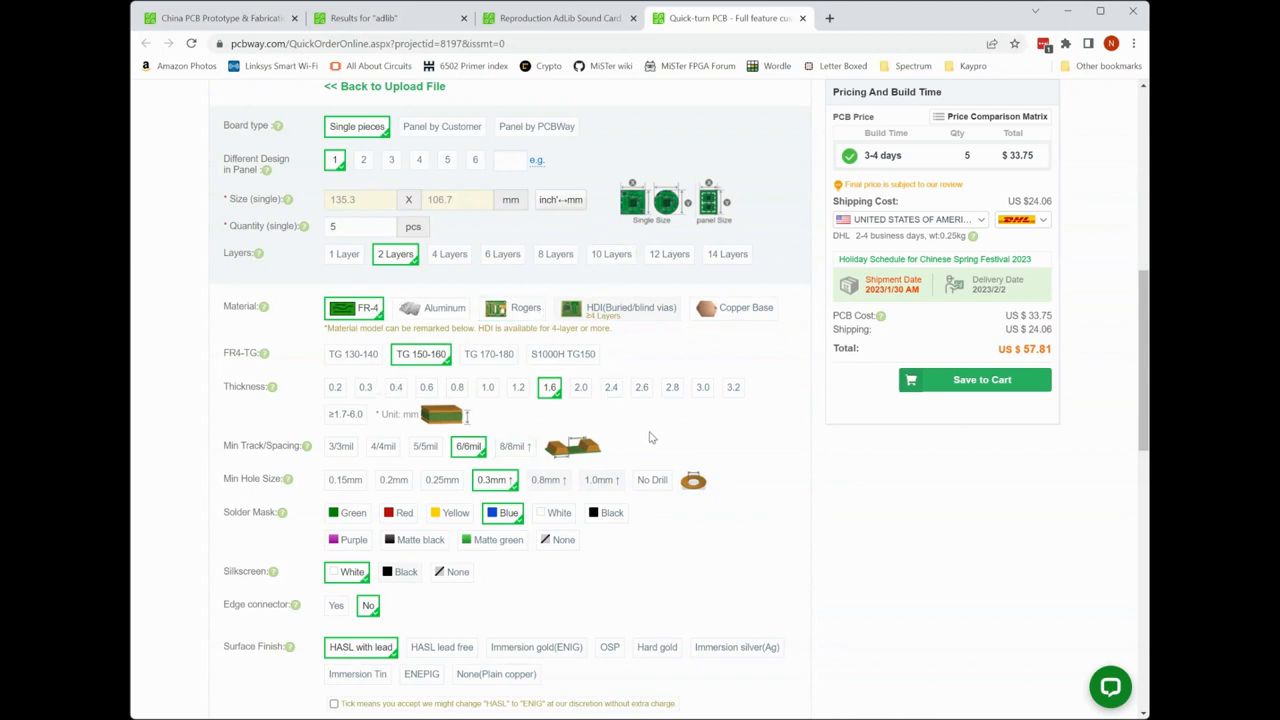
mouse_move(694, 432)
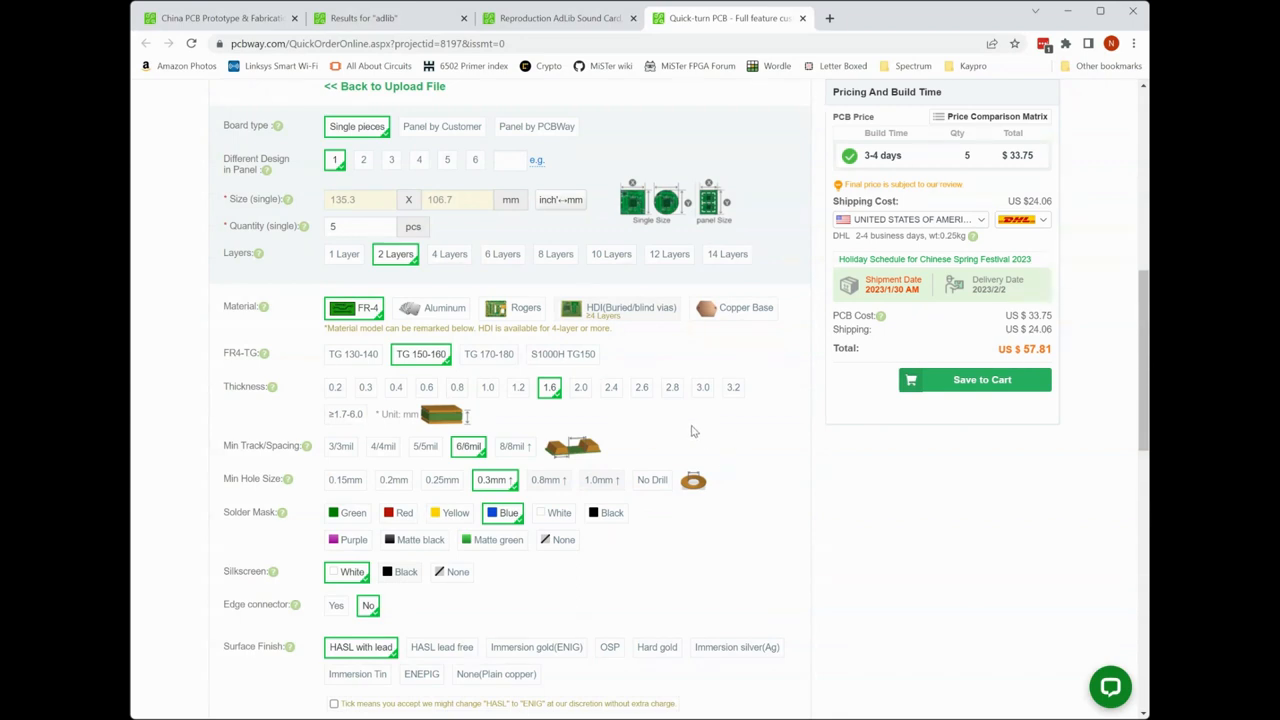
mouse_move(652, 536)
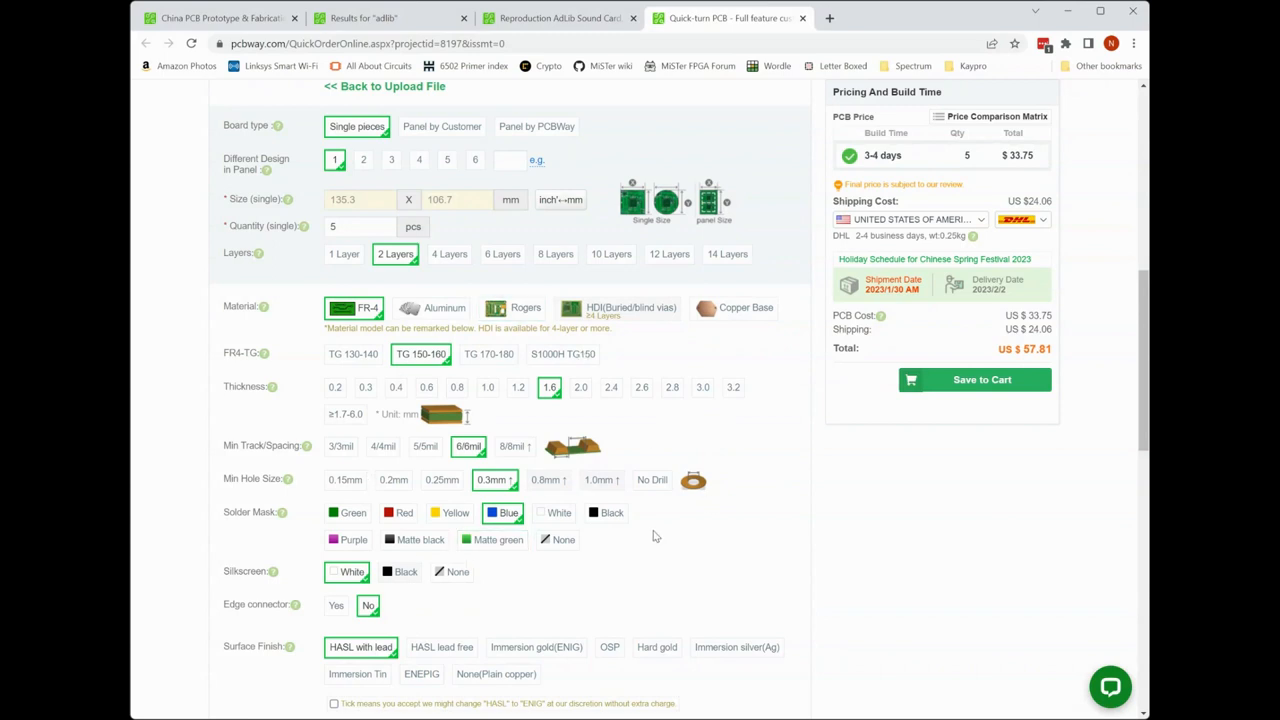
mouse_move(1010, 400)
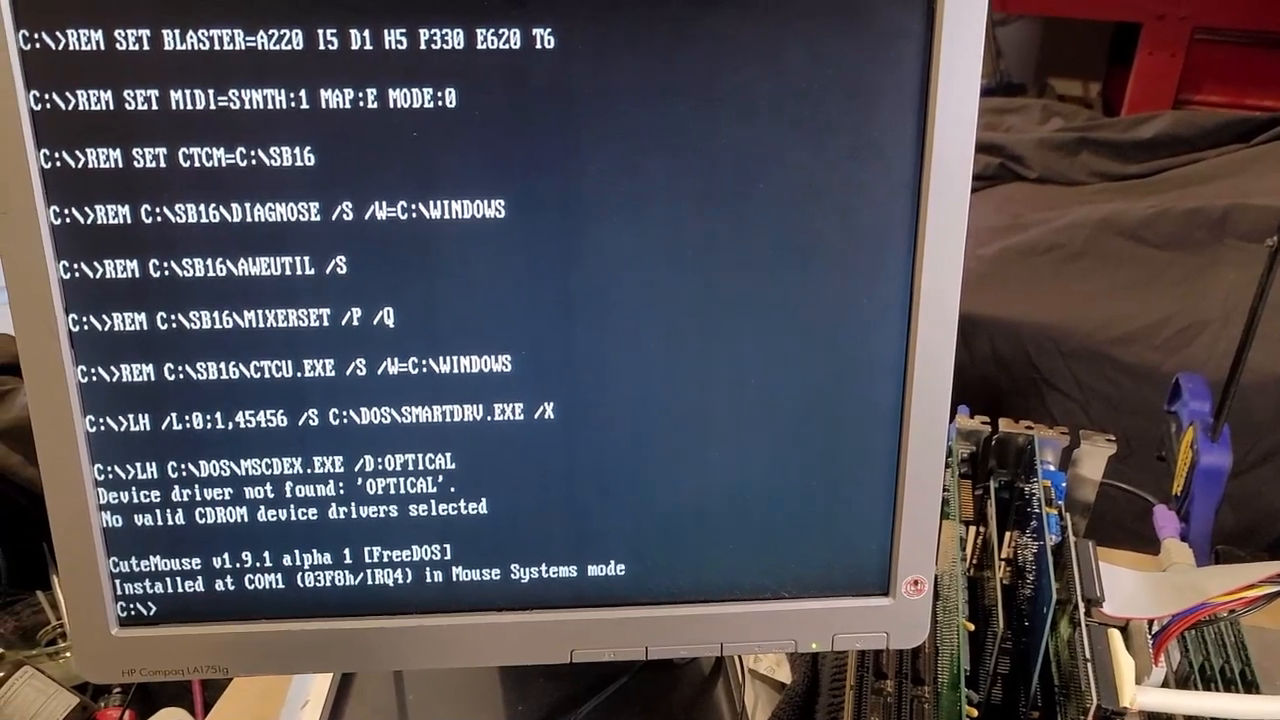
Step: Change into the ADLIB directory and list its *.exe programs
text(cd)
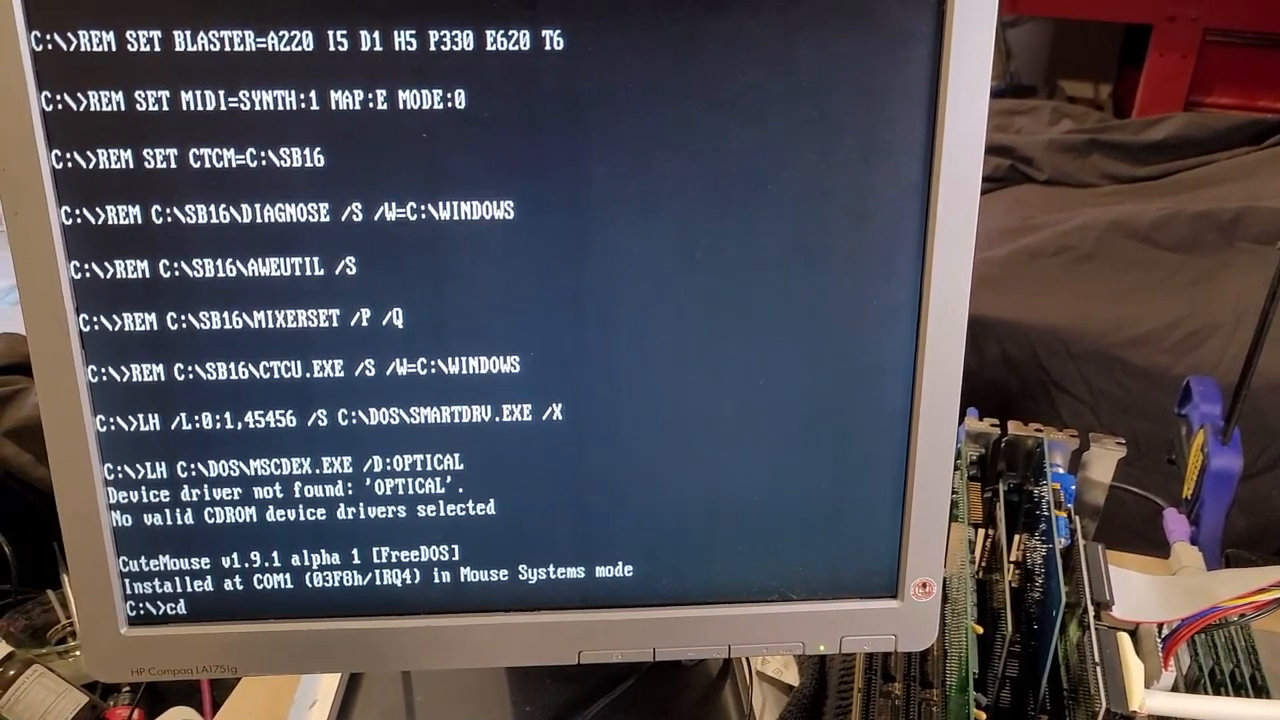
text(adlib)
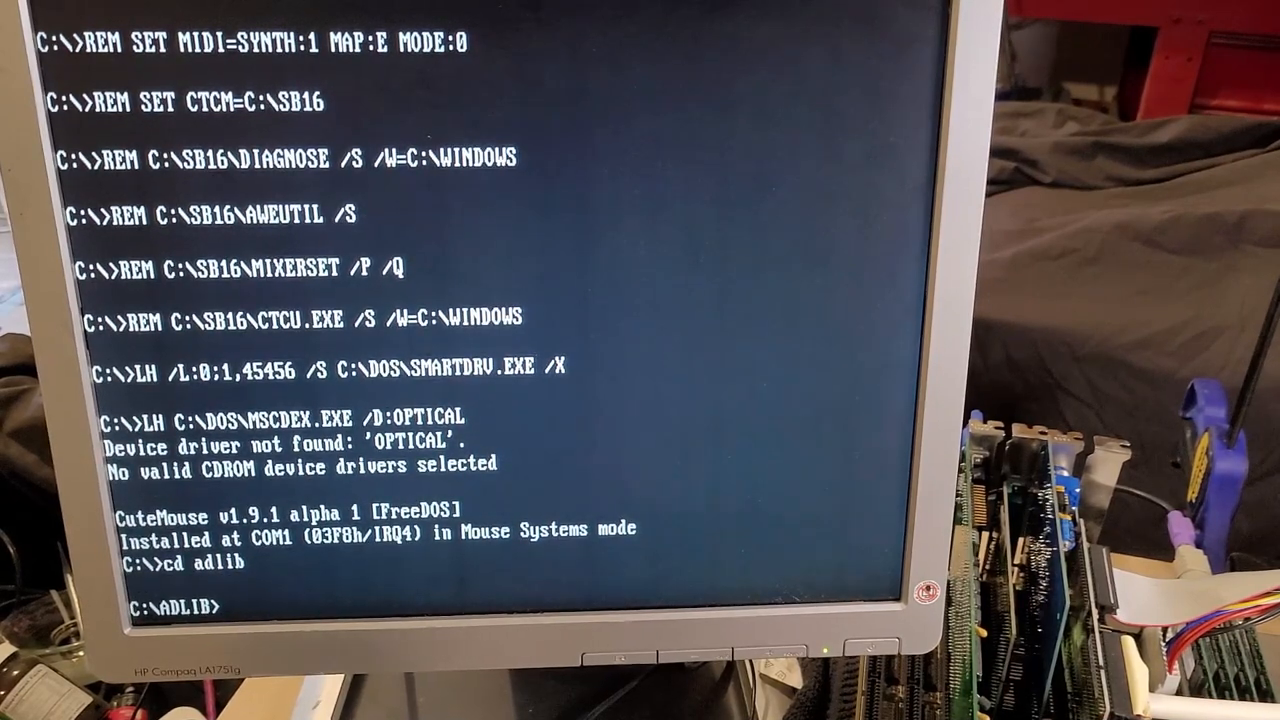
text(dir)
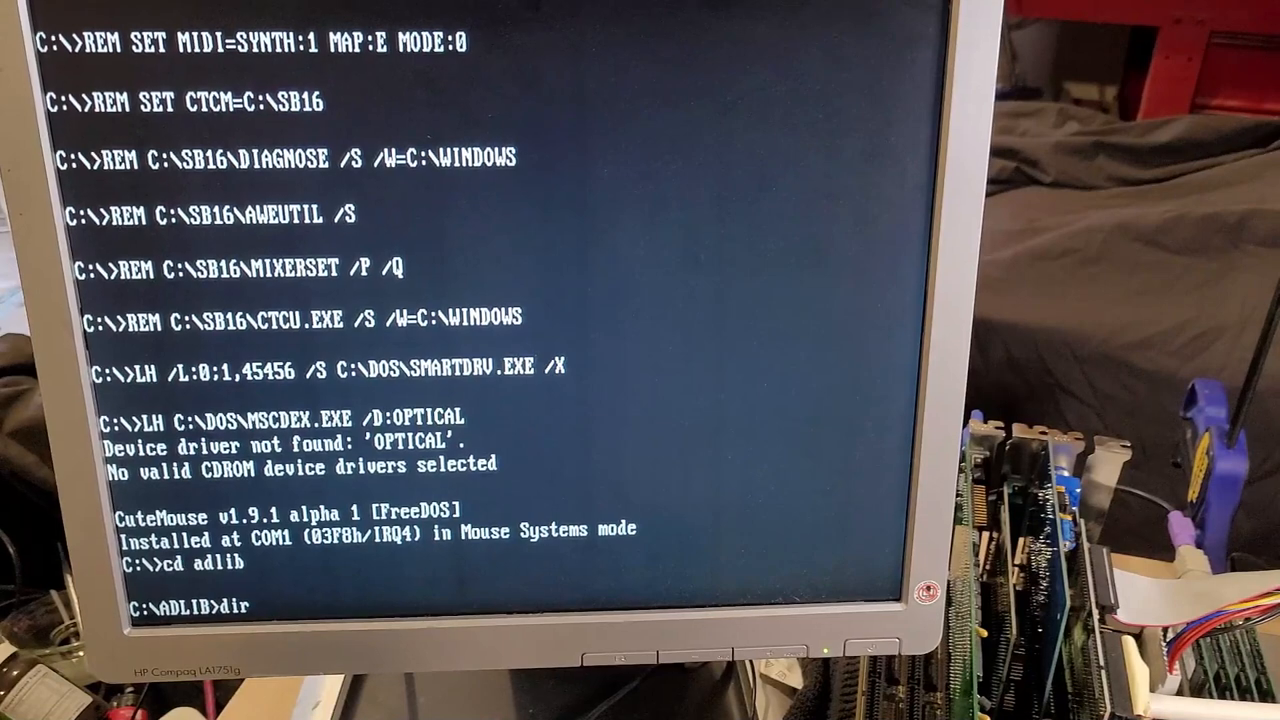
text(*.exe)
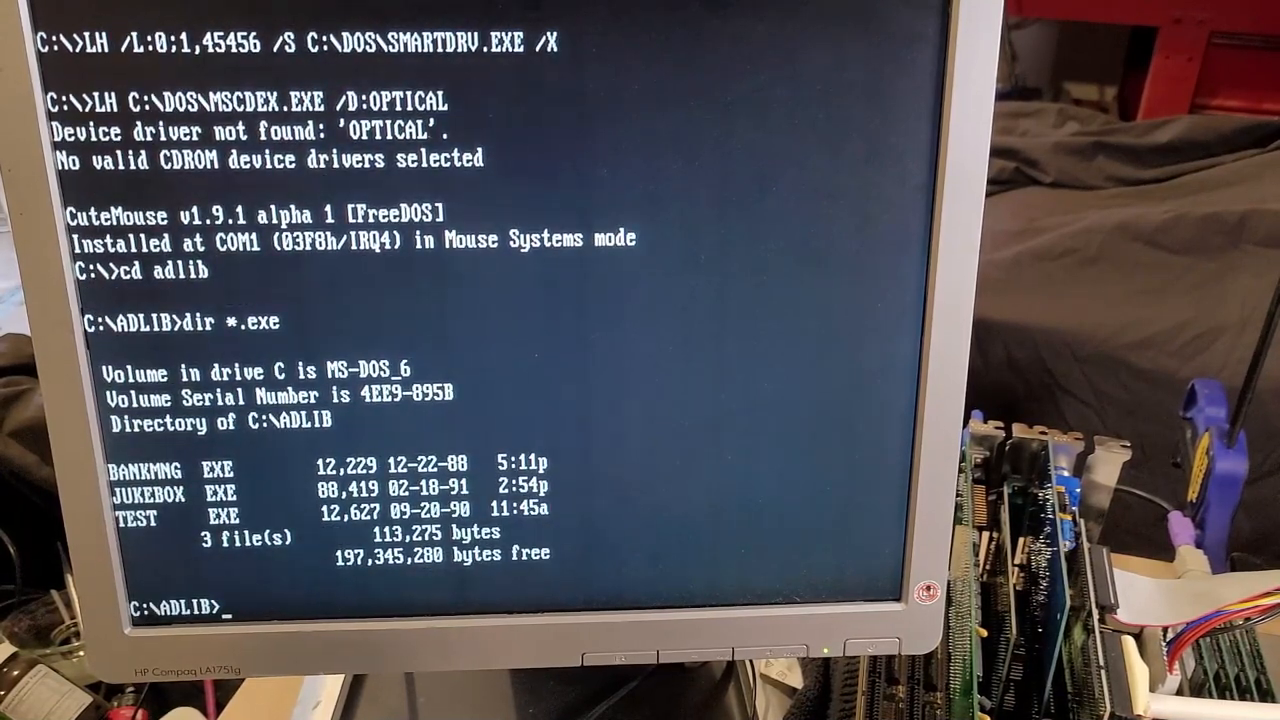
Step: Launch the Juke Box player with the jukebox command
text(ju)
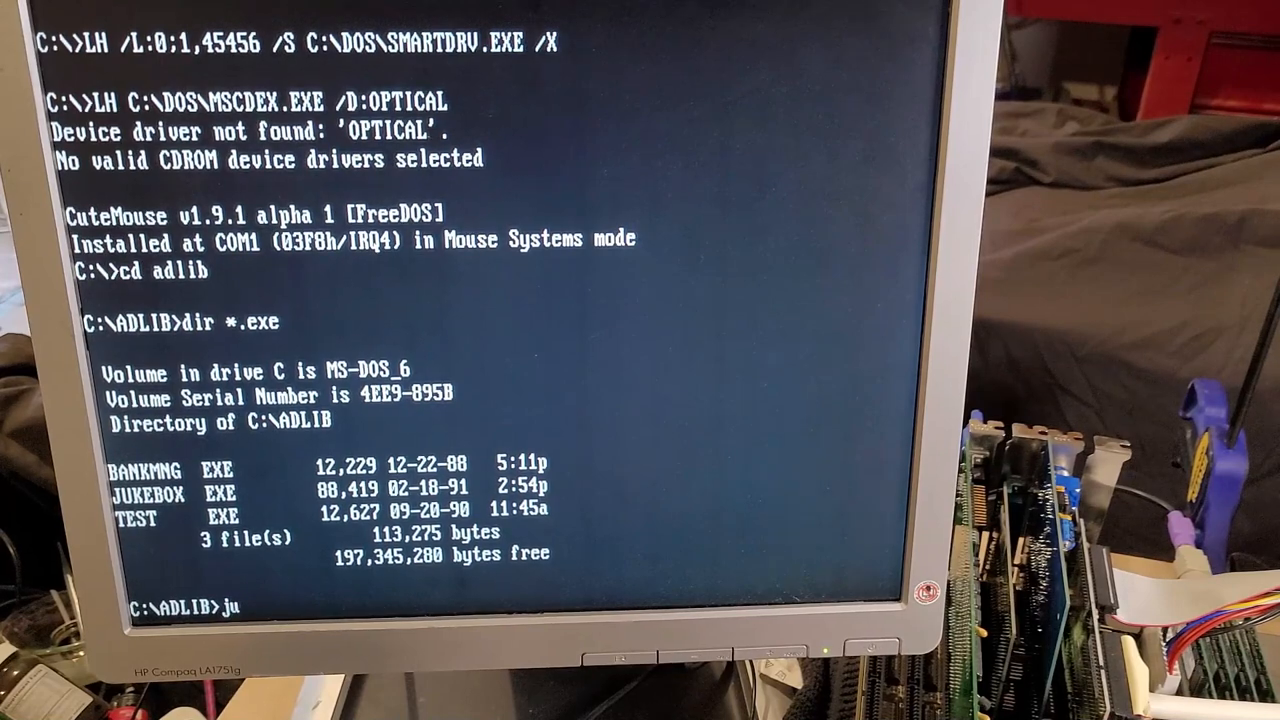
text(kebox)
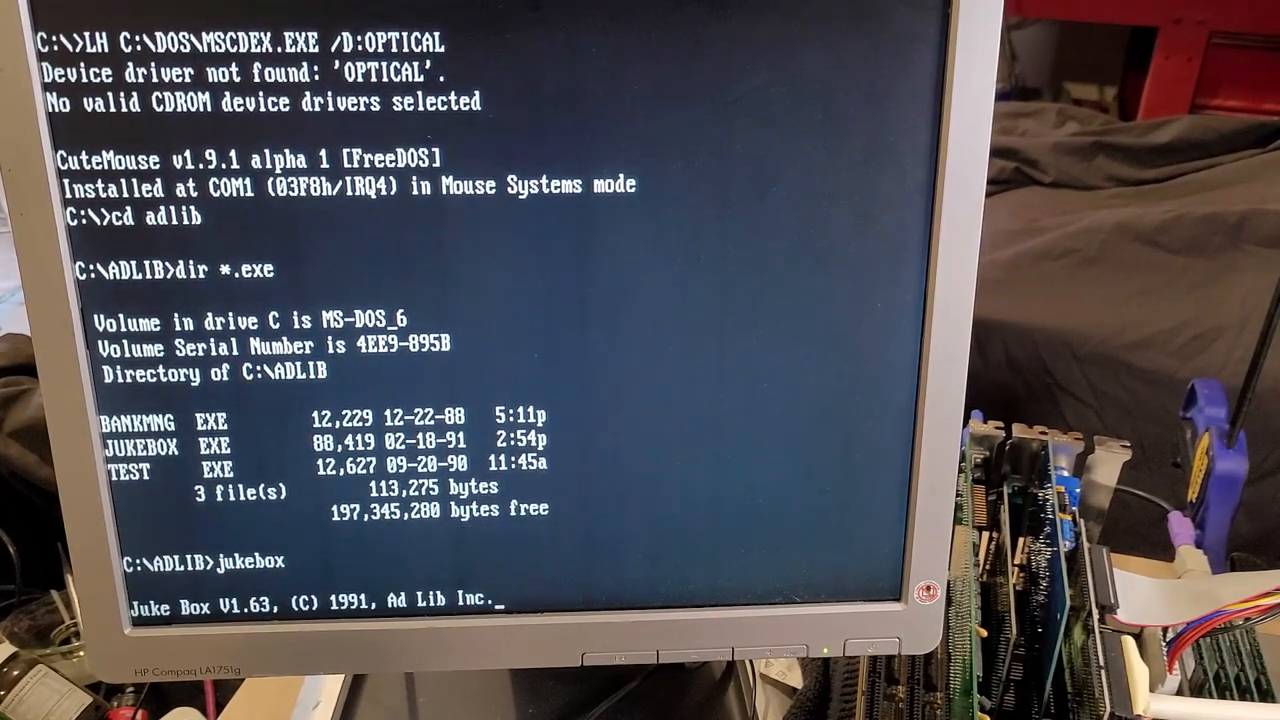
Step: Enter the song list, play Vivaldi's Spring, and turn to sides C and D
key(enter)
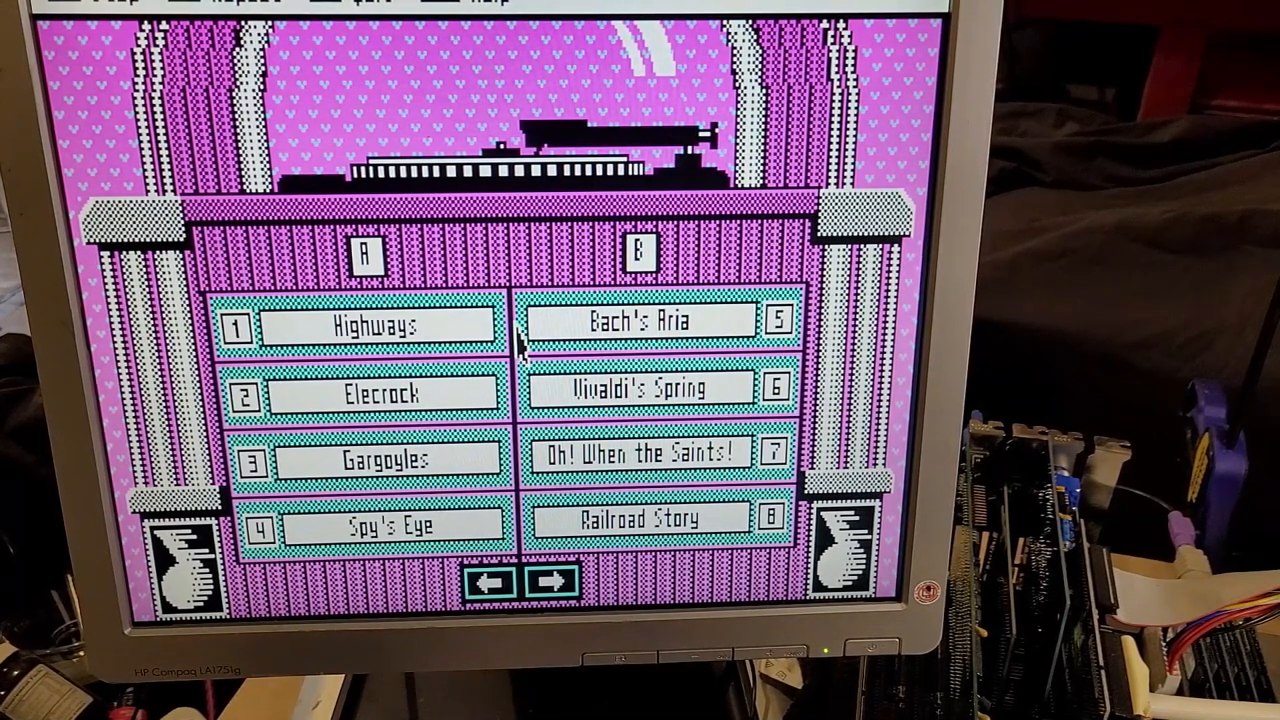
click(644, 388)
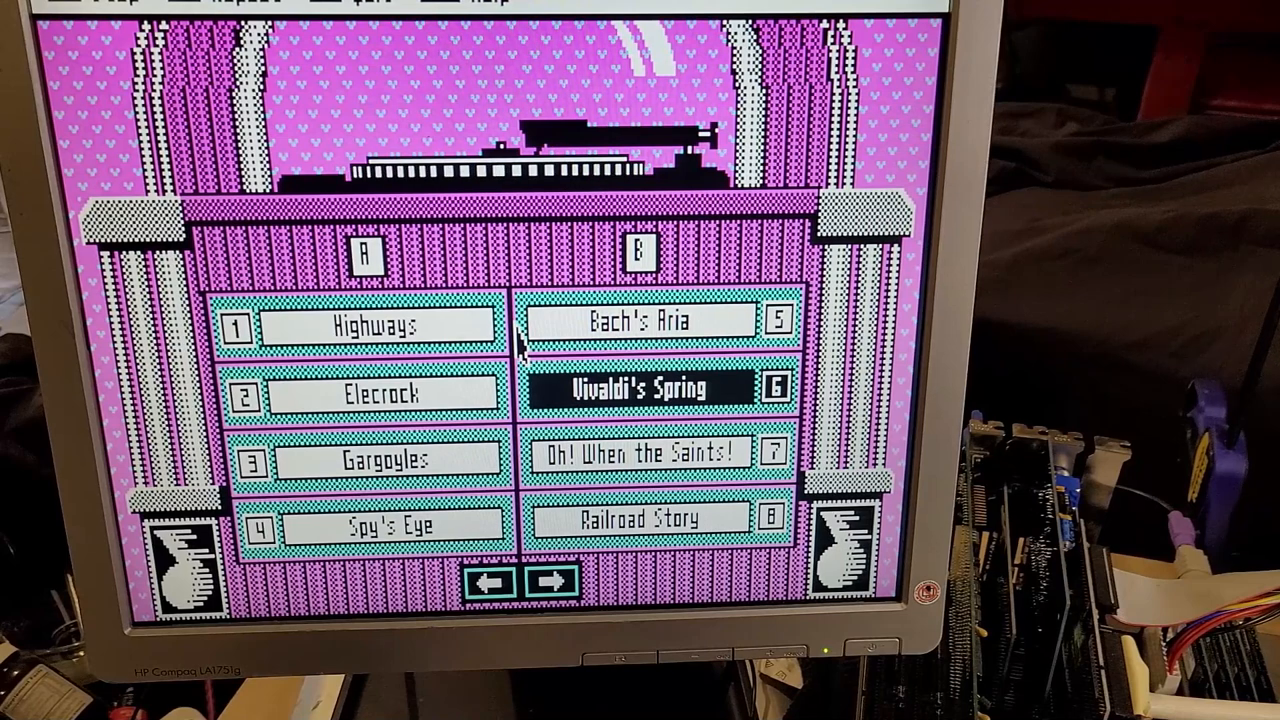
click(552, 580)
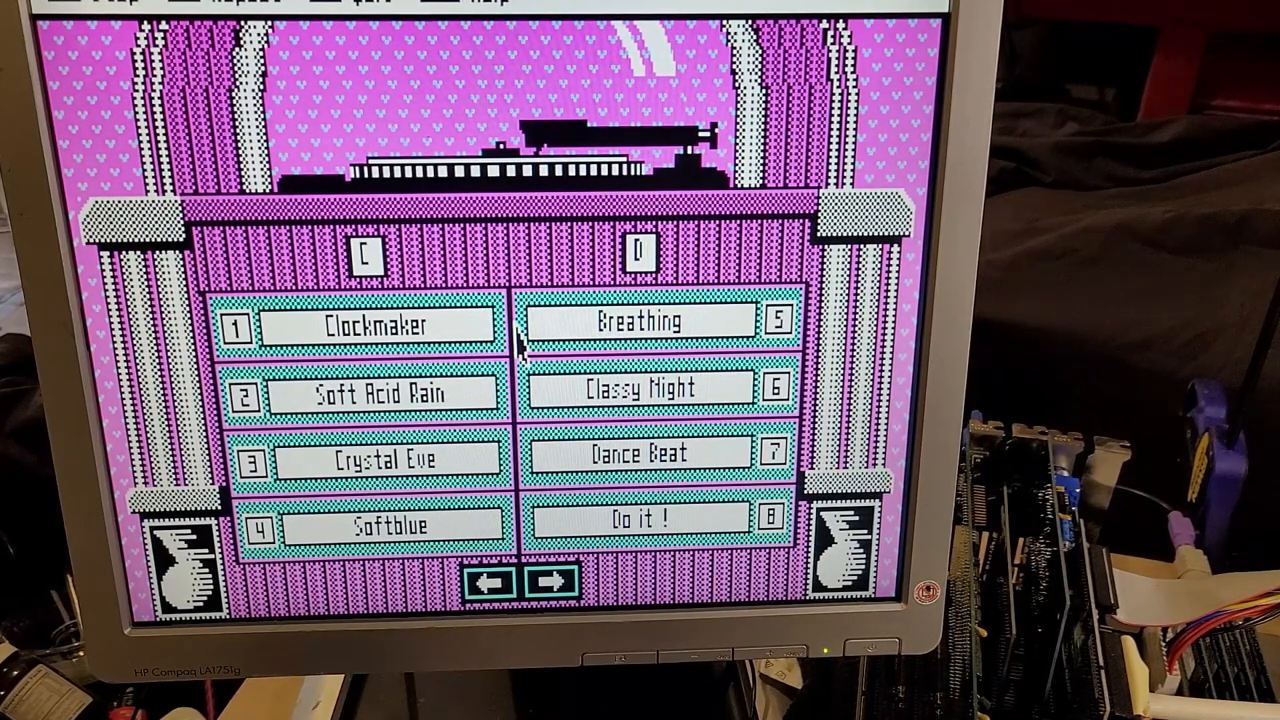
Step: Play Crystal Eve, then turn to sides E and F starting with Very Busy
click(376, 458)
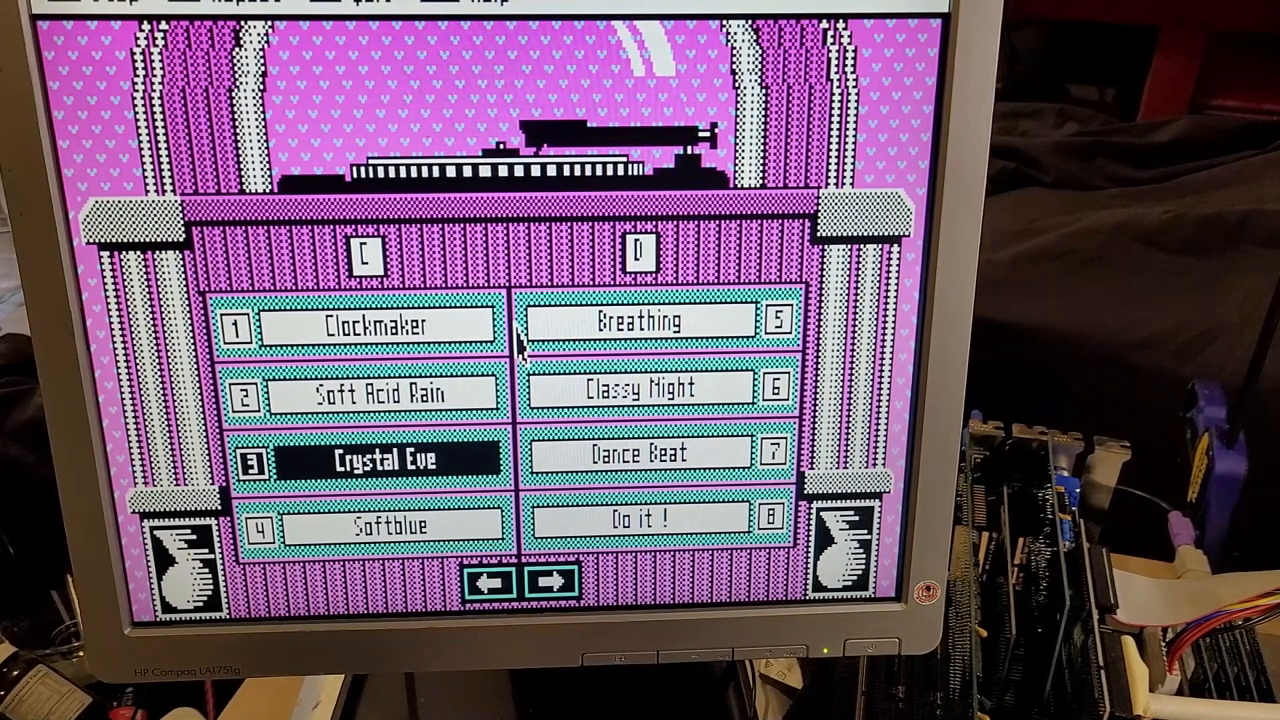
click(552, 580)
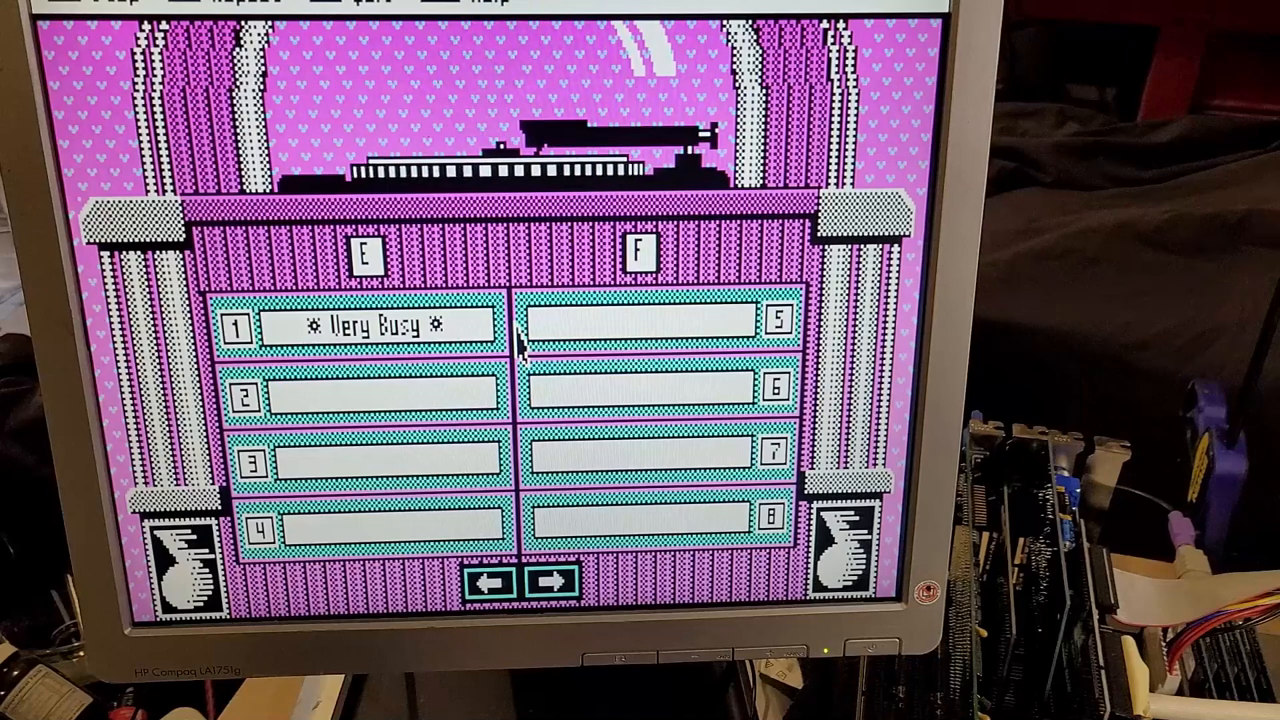